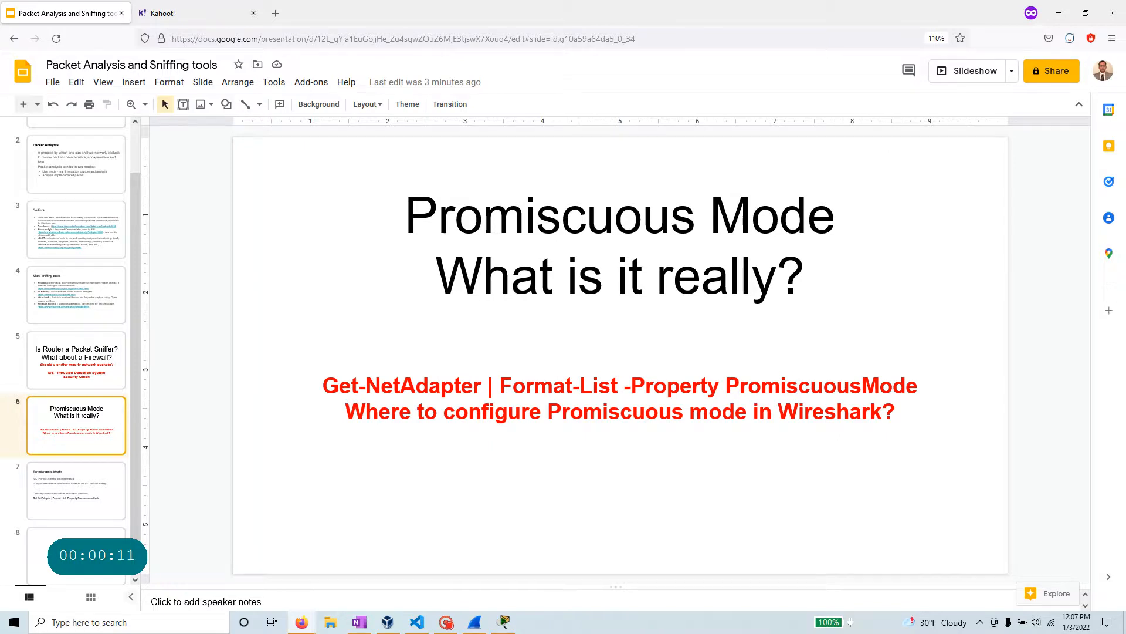
Step: Select the slide's title and red command text boxes, then deselect them
click(618, 215)
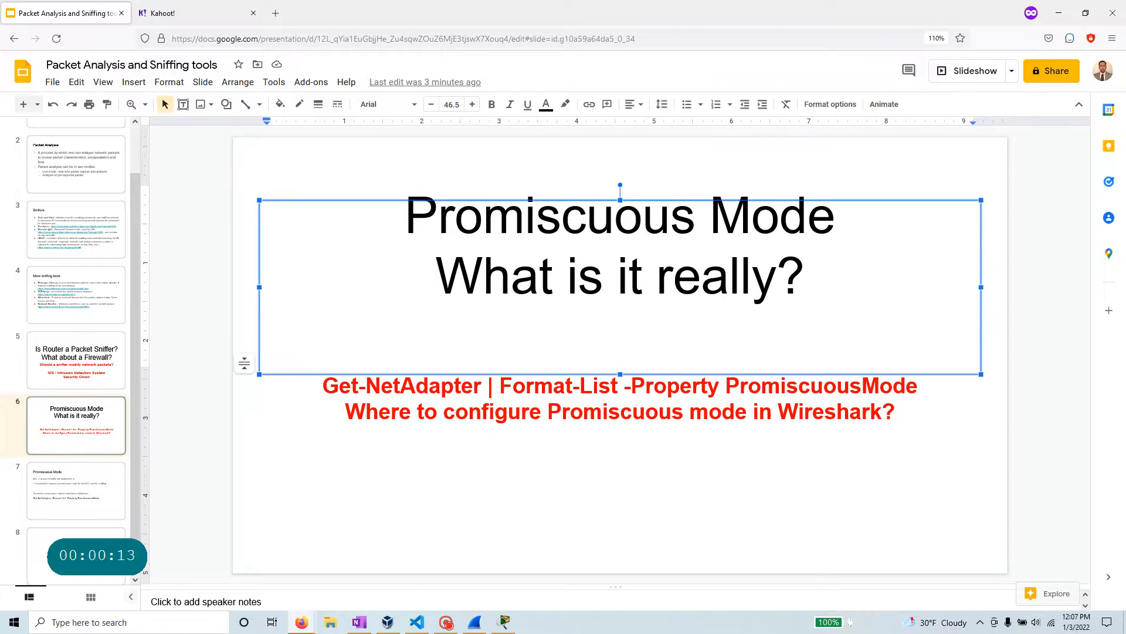
click(620, 399)
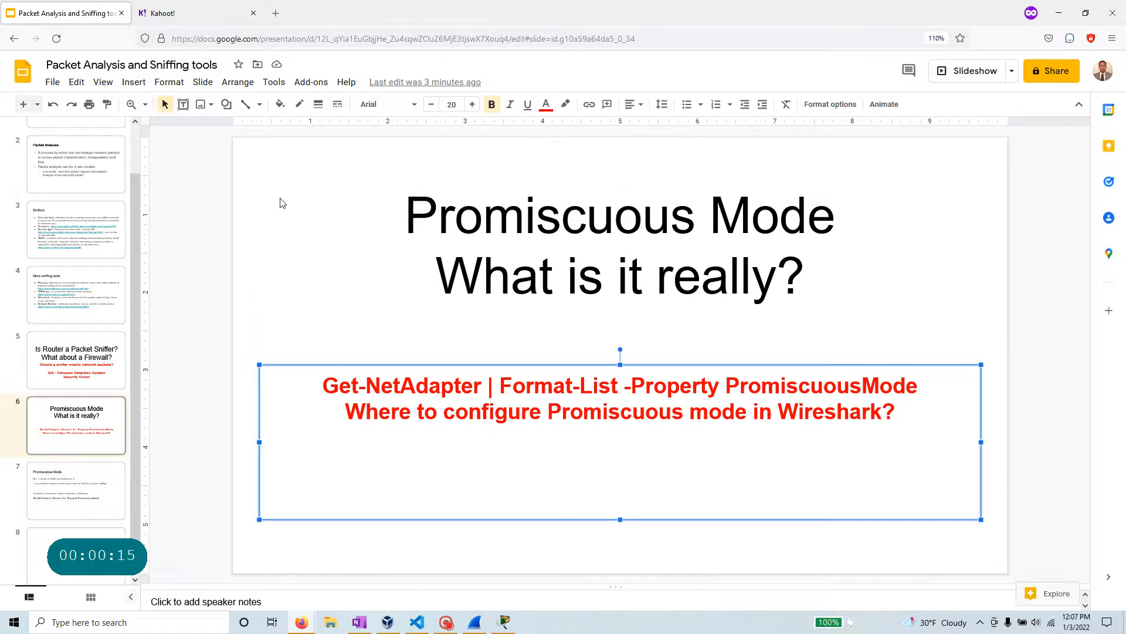
click(318, 163)
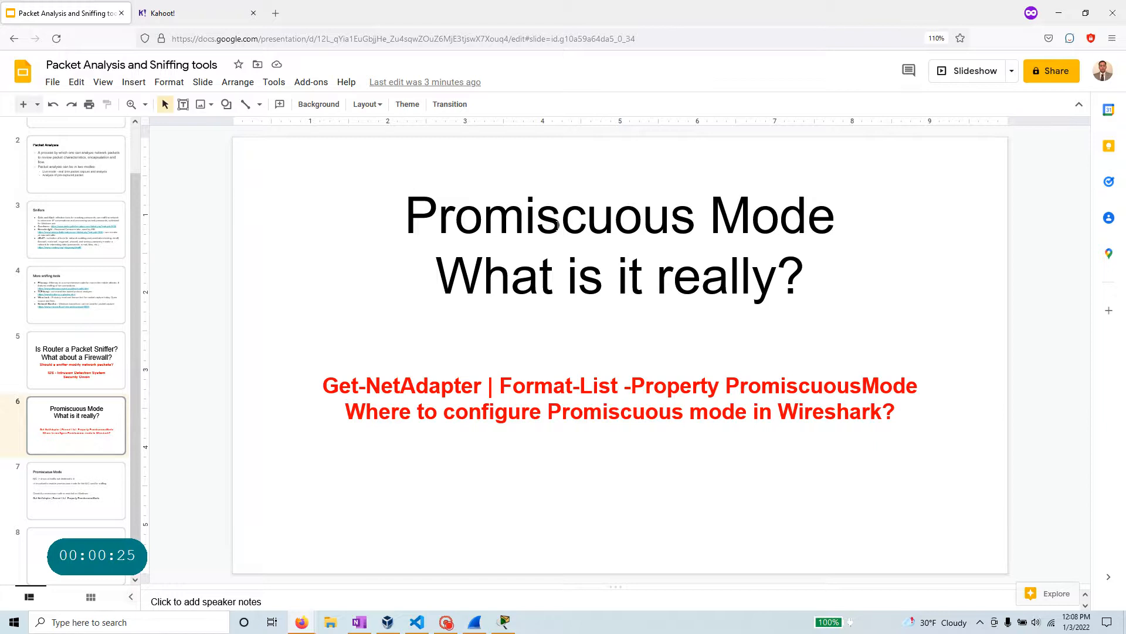
Step: On the Promiscuous Mode slide, highlight 'drops all traffic not destined to it' and open Windows Search
click(75, 491)
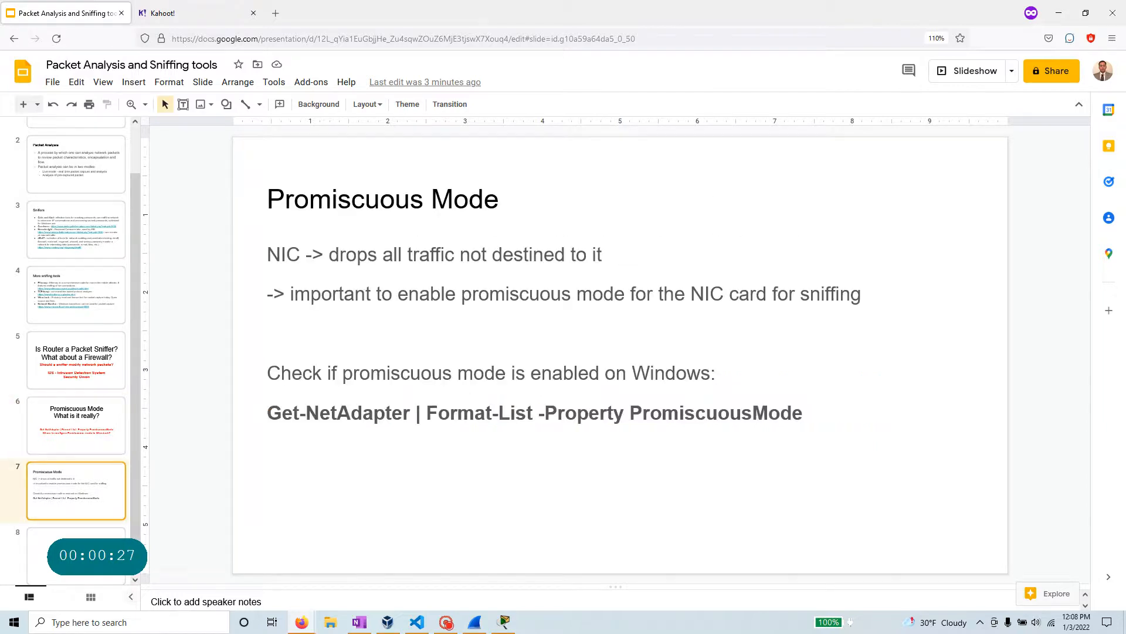
double_click(284, 255)
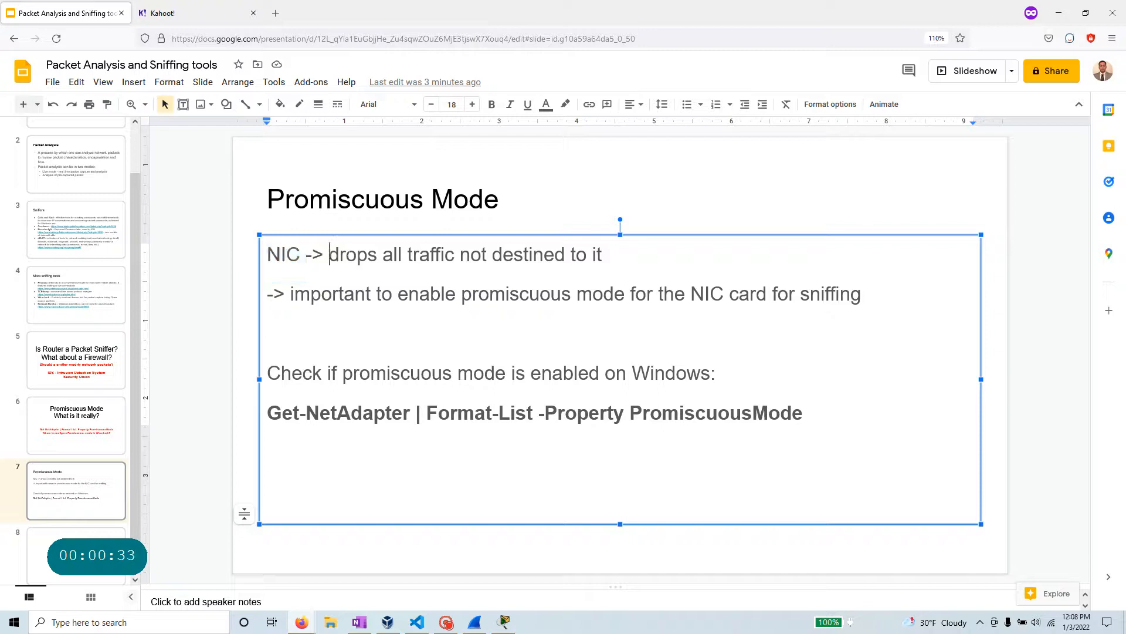
drag(329, 254, 604, 254)
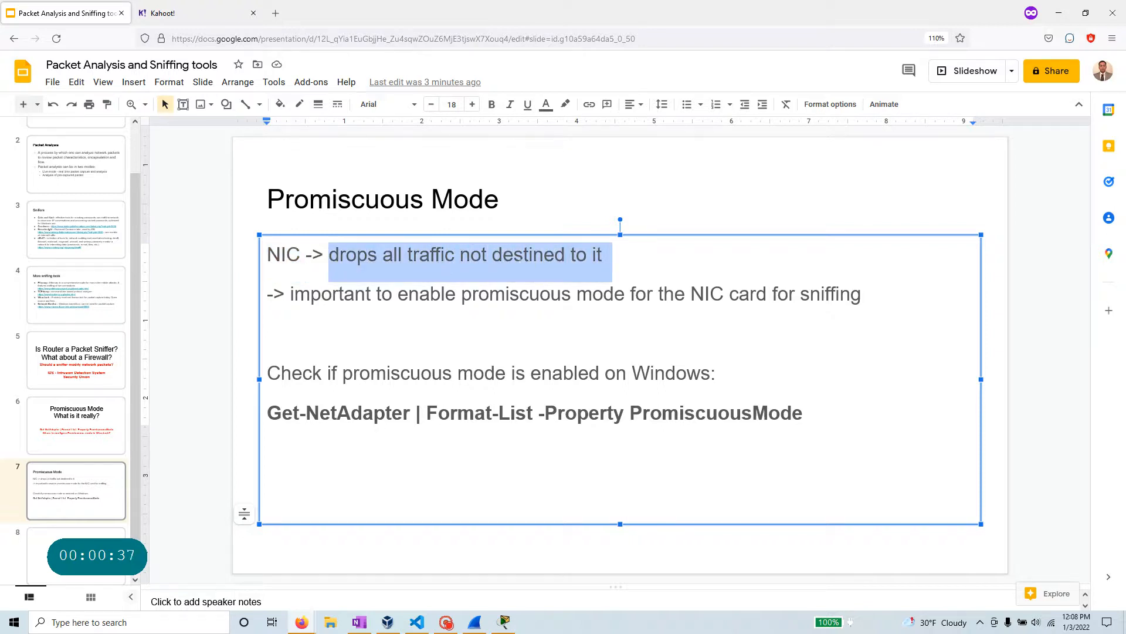
mouse_move(517, 263)
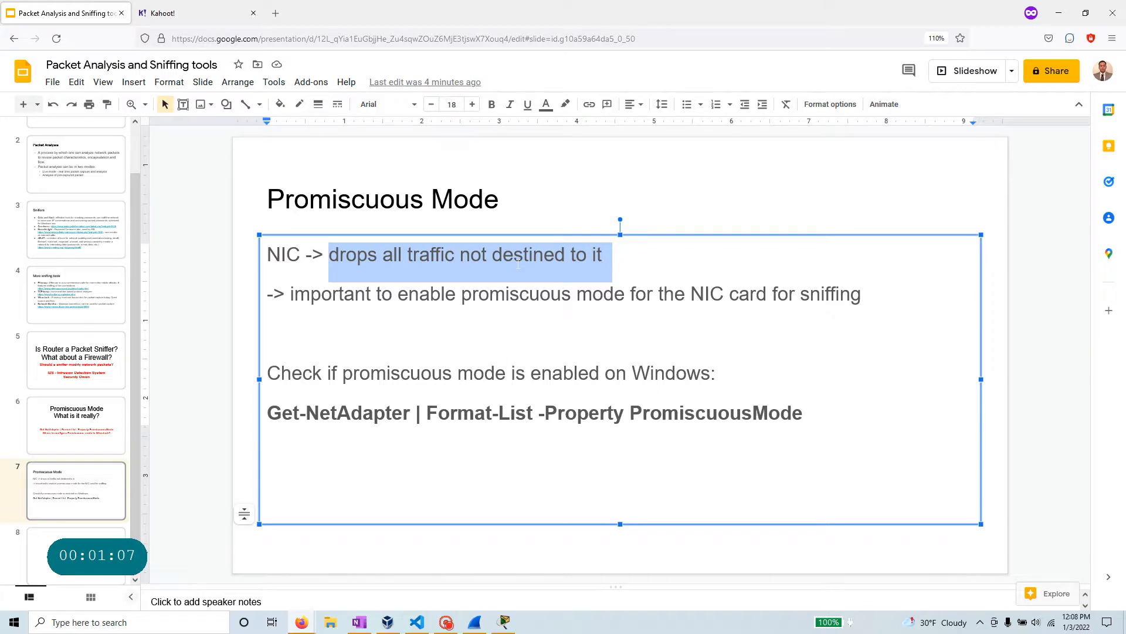
mouse_move(535, 197)
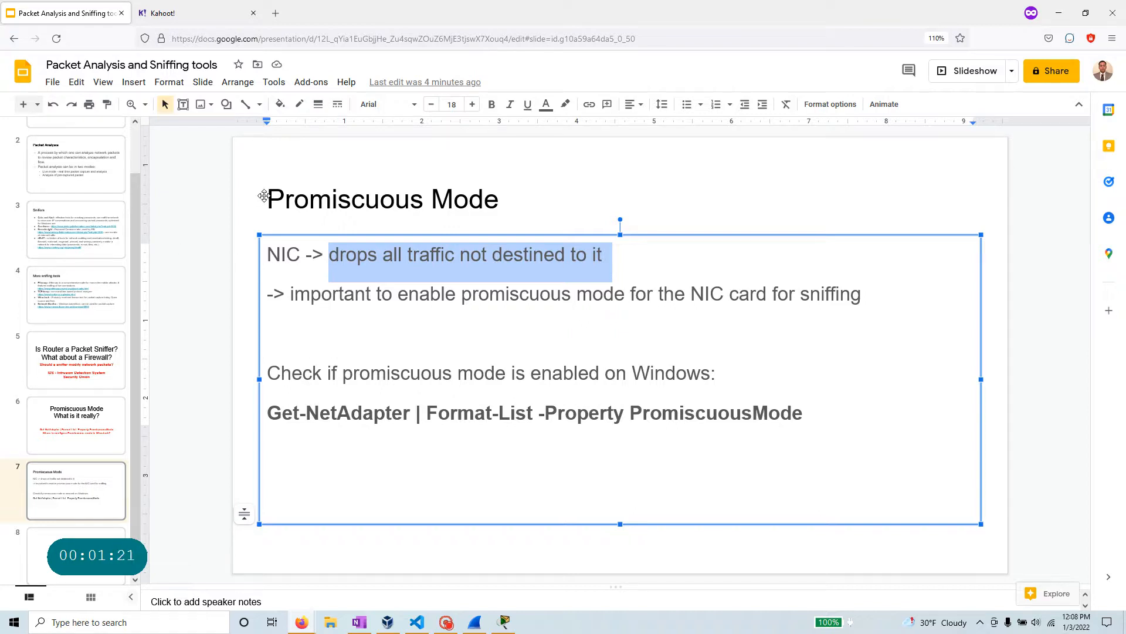
click(714, 373)
text(`)
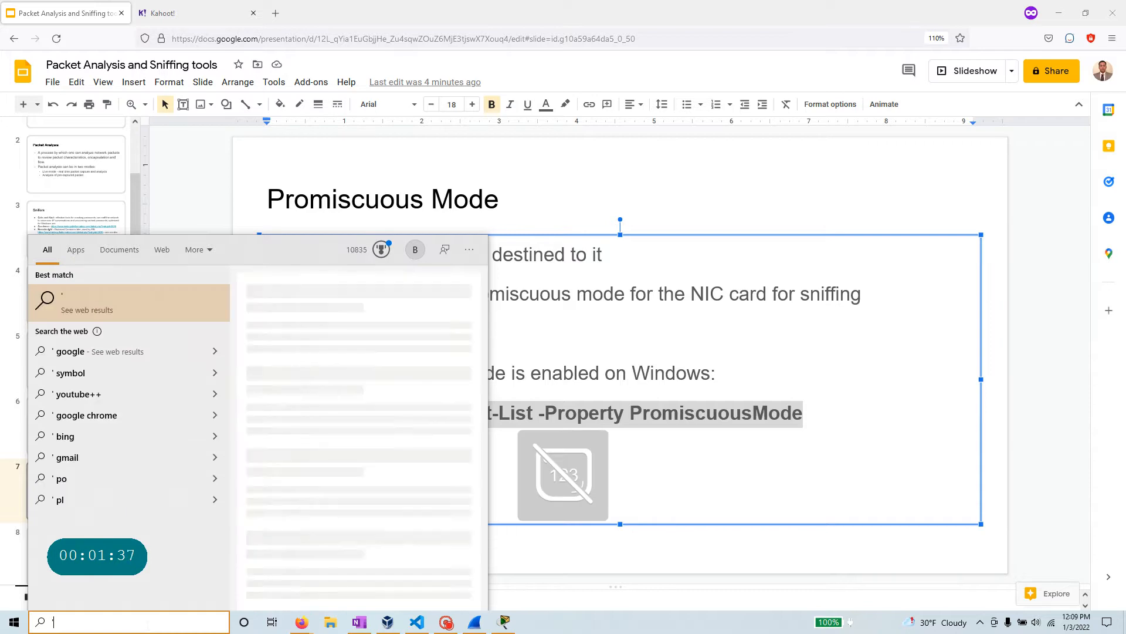
Step: Launch PowerShell ISE and run Get-NetAdapter | Format-List -Property PromiscuousMode, showing False for all adapters
text(powe)
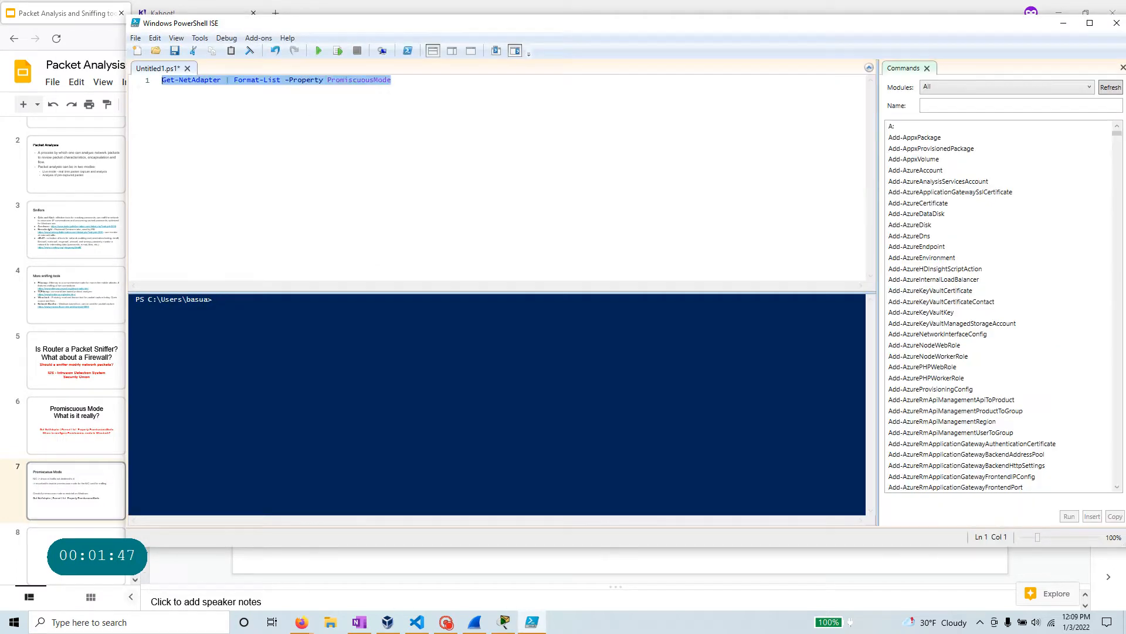
click(317, 51)
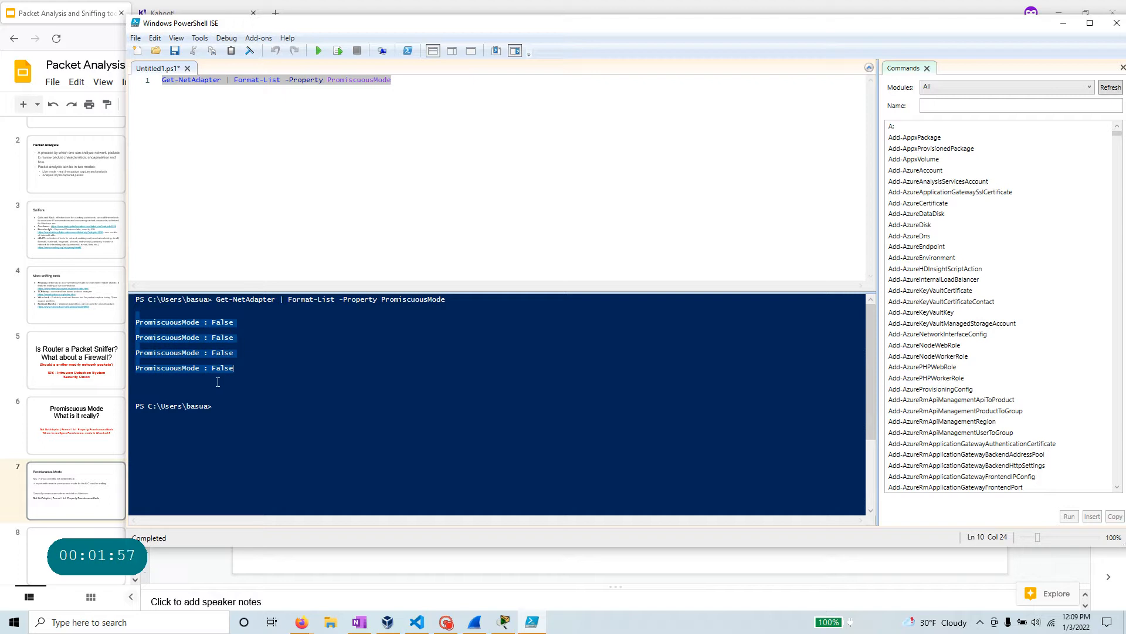
mouse_move(197, 345)
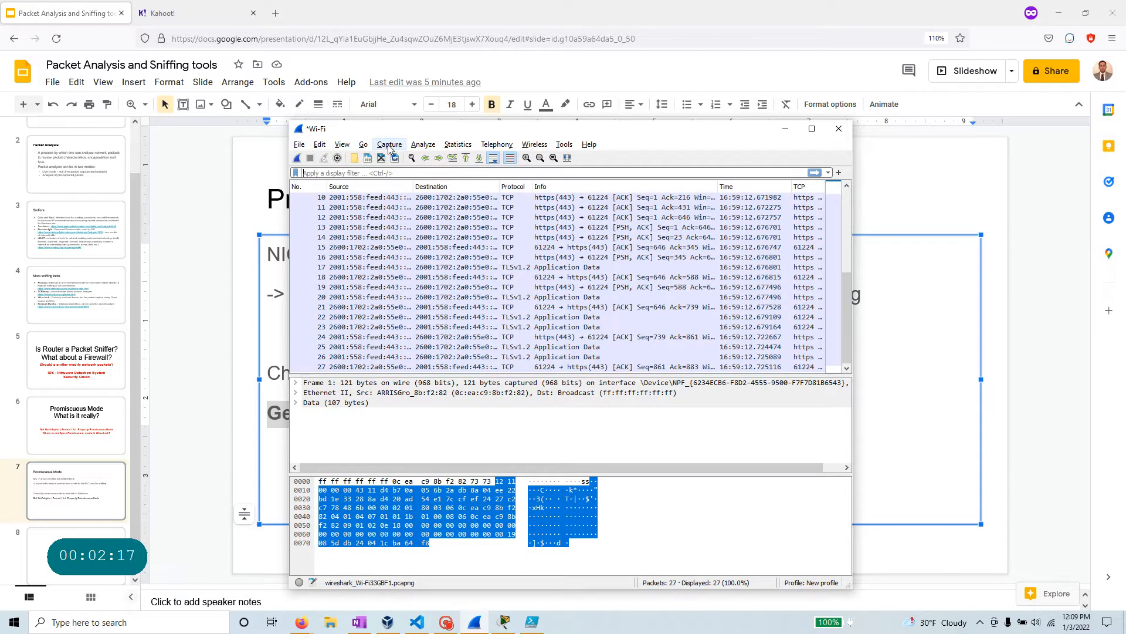
Step: Open Wireshark Capture Options and select interfaces including VirtualBox Host-Only Network
click(389, 144)
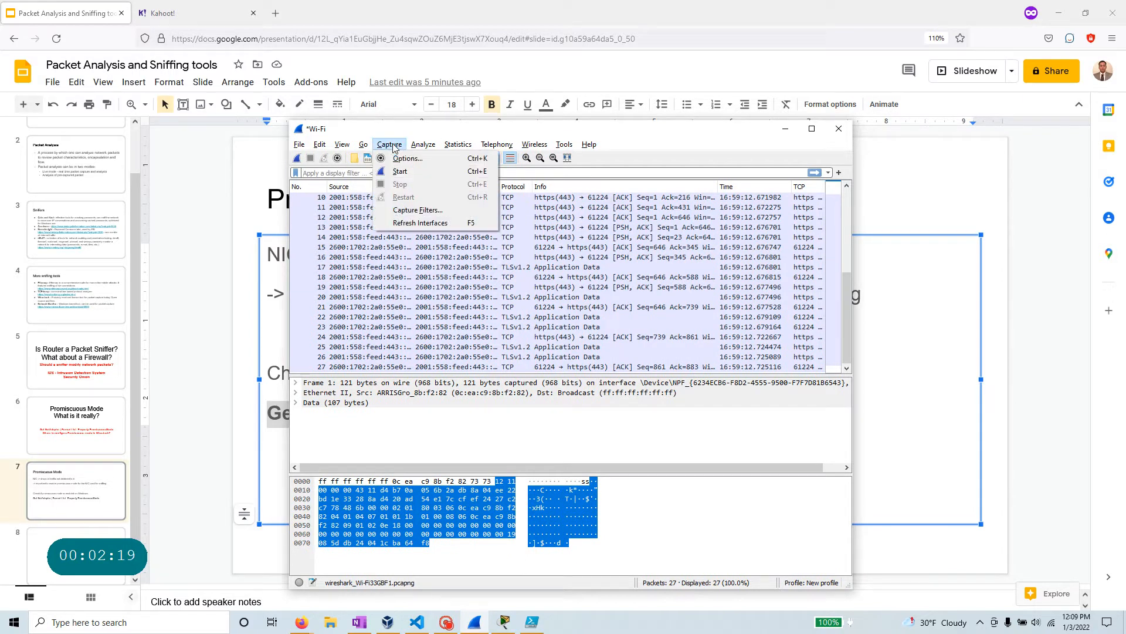
click(407, 158)
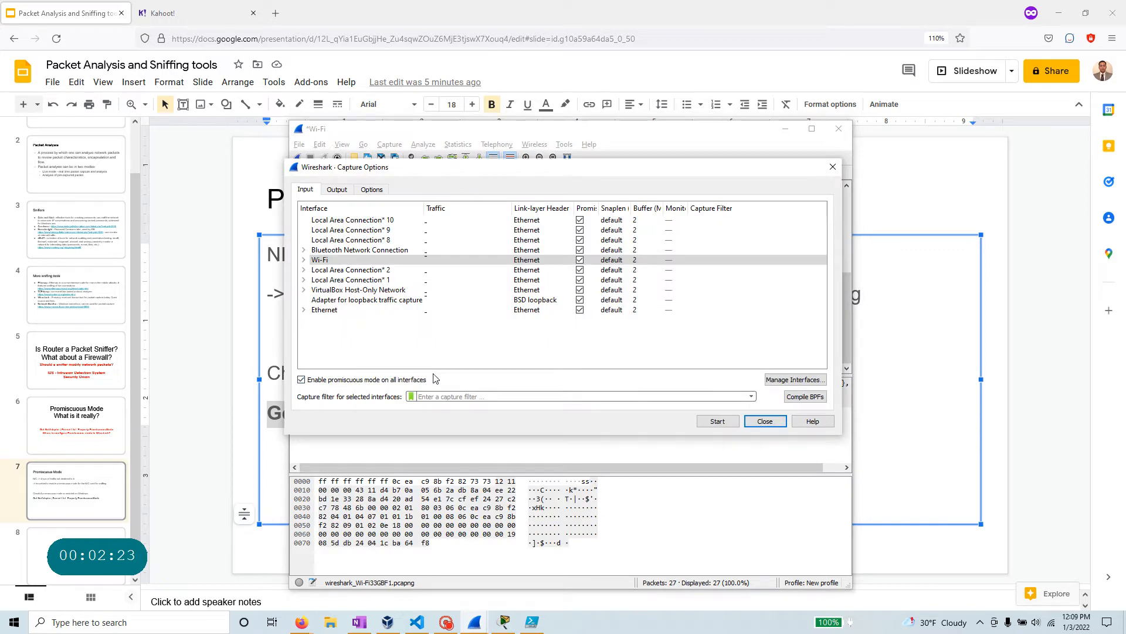
click(355, 230)
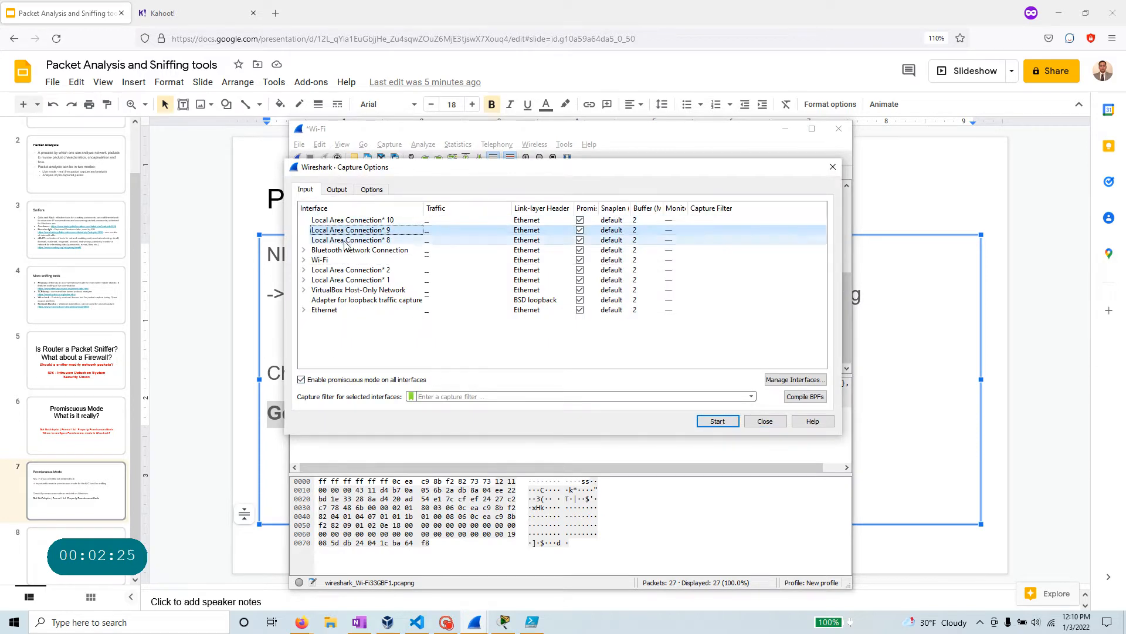
click(359, 289)
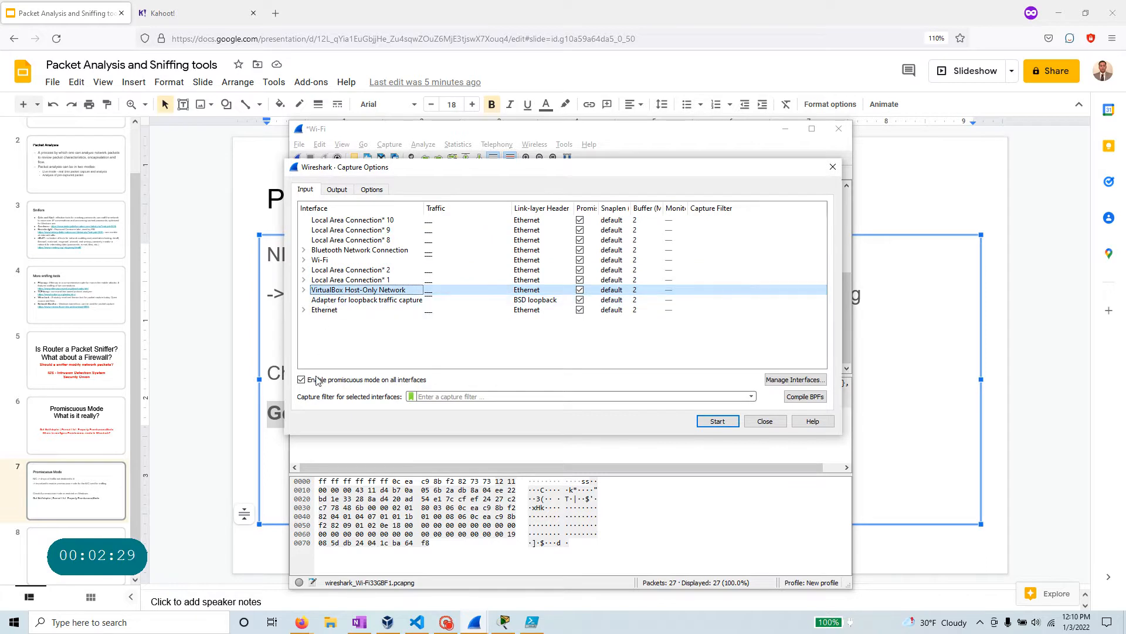
Step: Turn promiscuous mode on all interfaces off and back on, then open Manage Interfaces
click(301, 380)
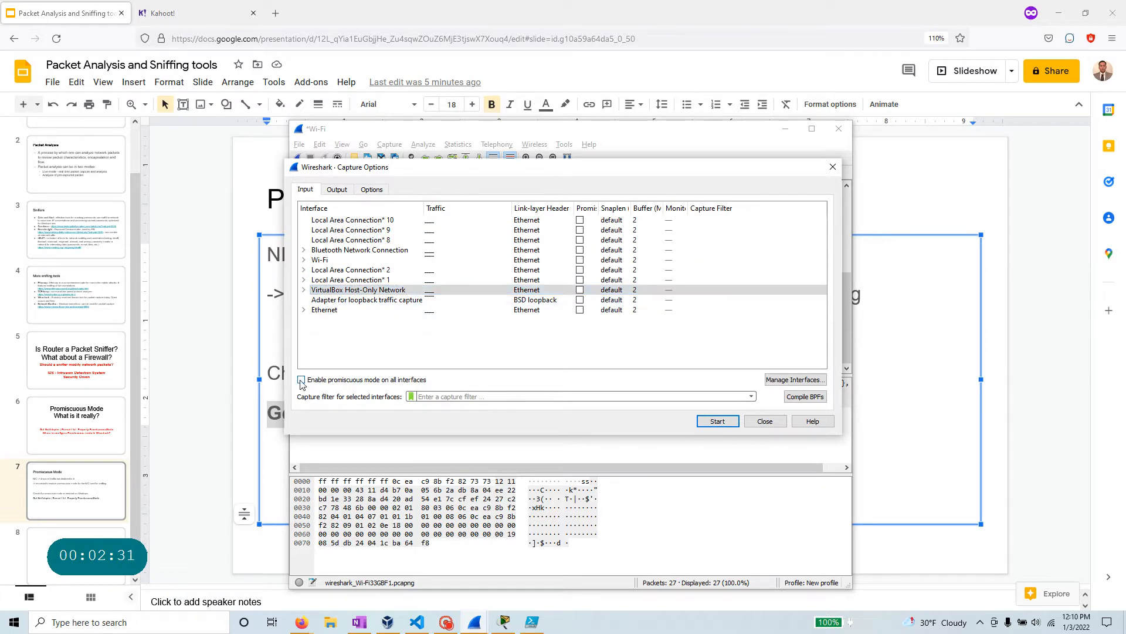
click(301, 380)
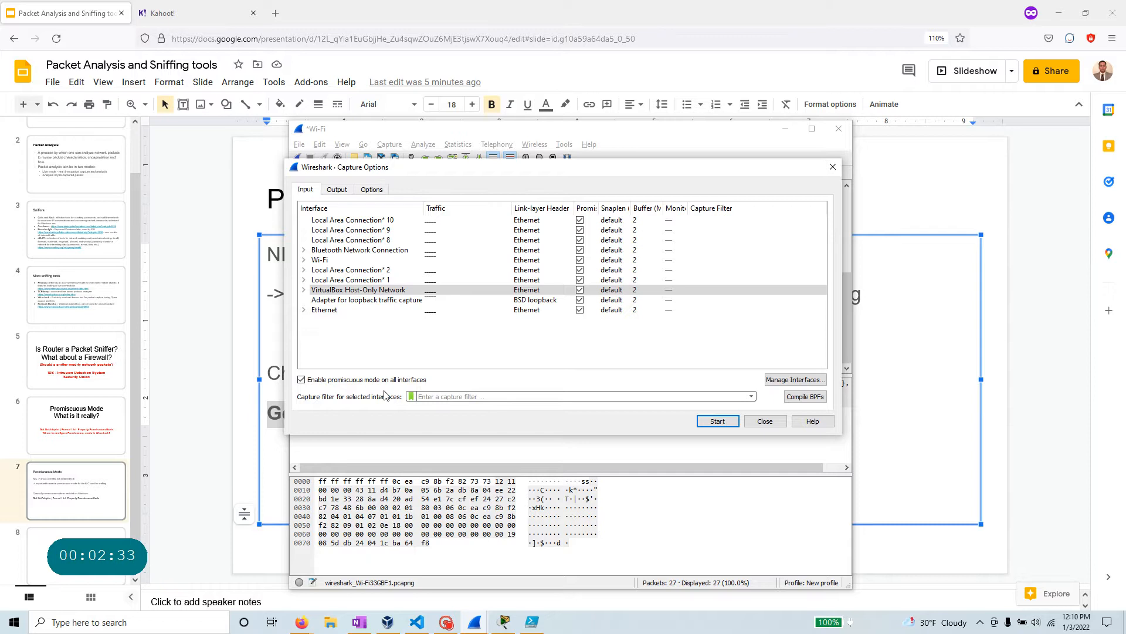
mouse_move(293, 371)
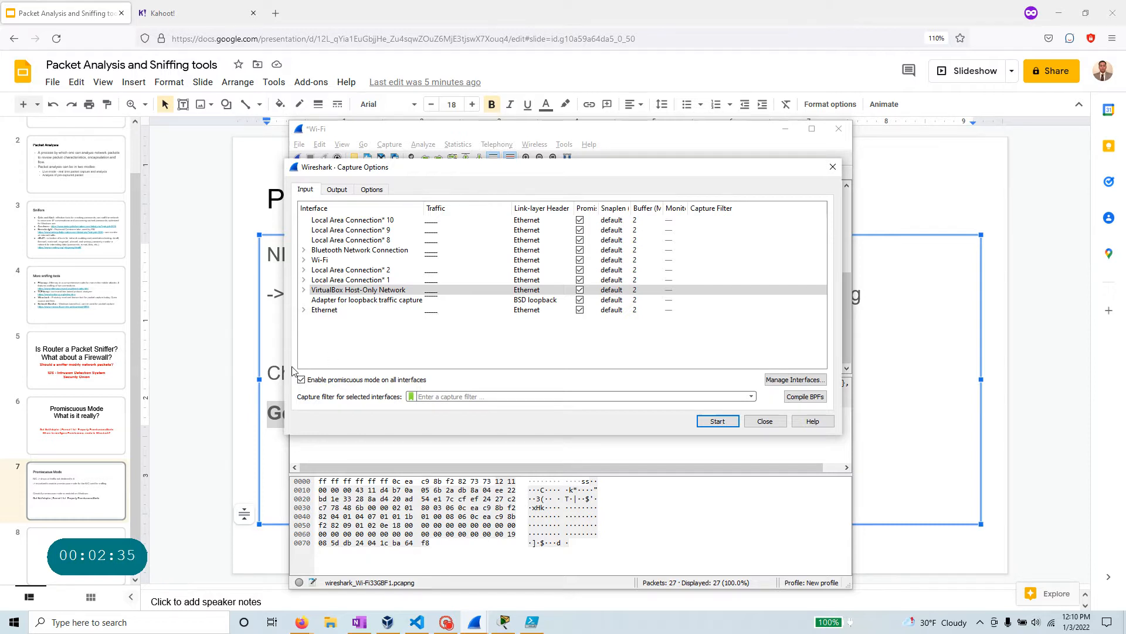
click(794, 380)
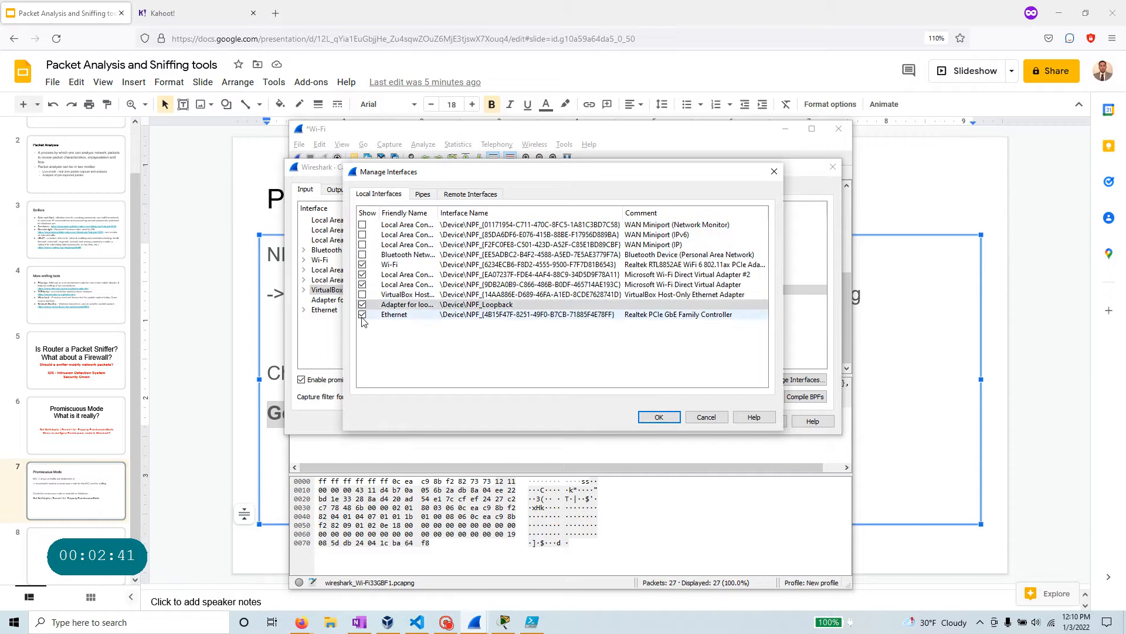
Step: Apply the five-interface list, re-enable promiscuous mode on all, and close Capture Options
click(657, 417)
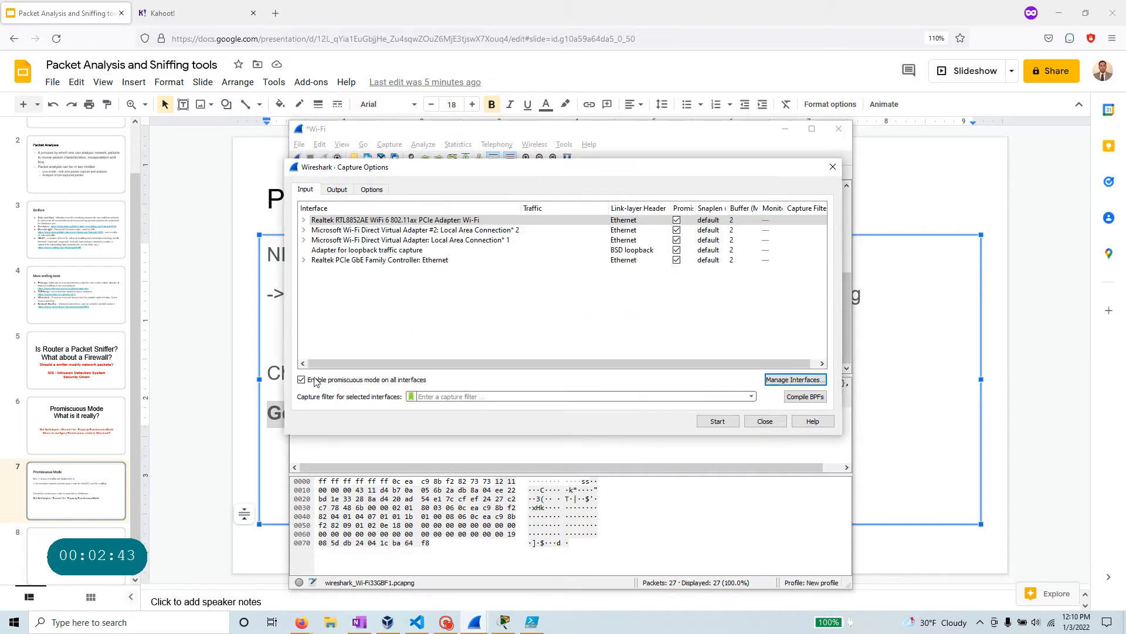
click(301, 380)
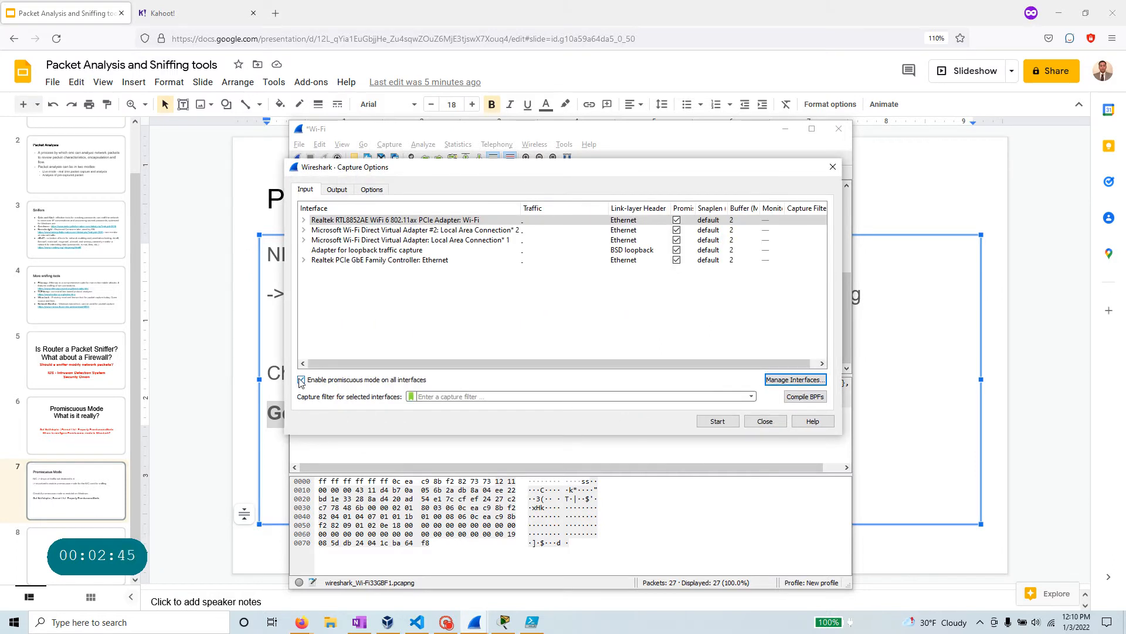
click(300, 379)
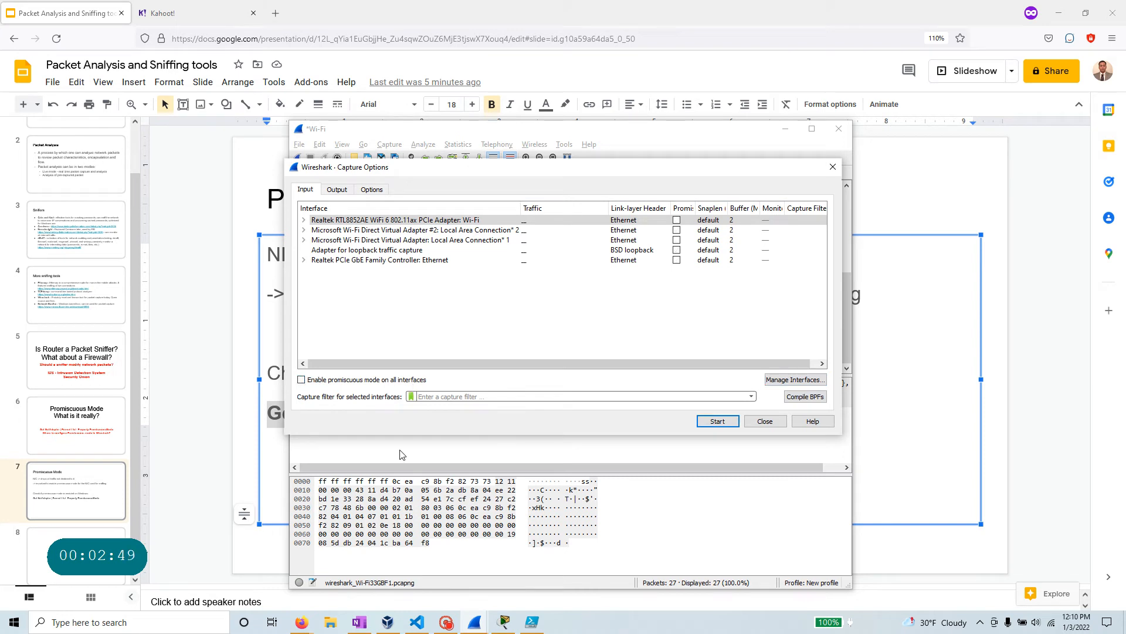
click(301, 379)
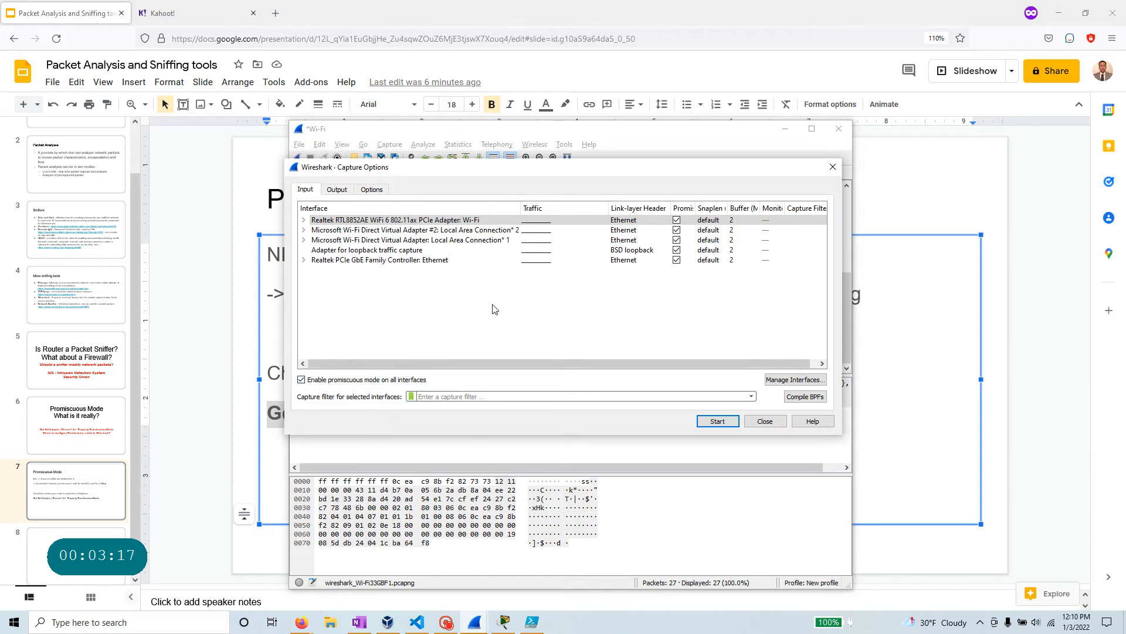
click(717, 421)
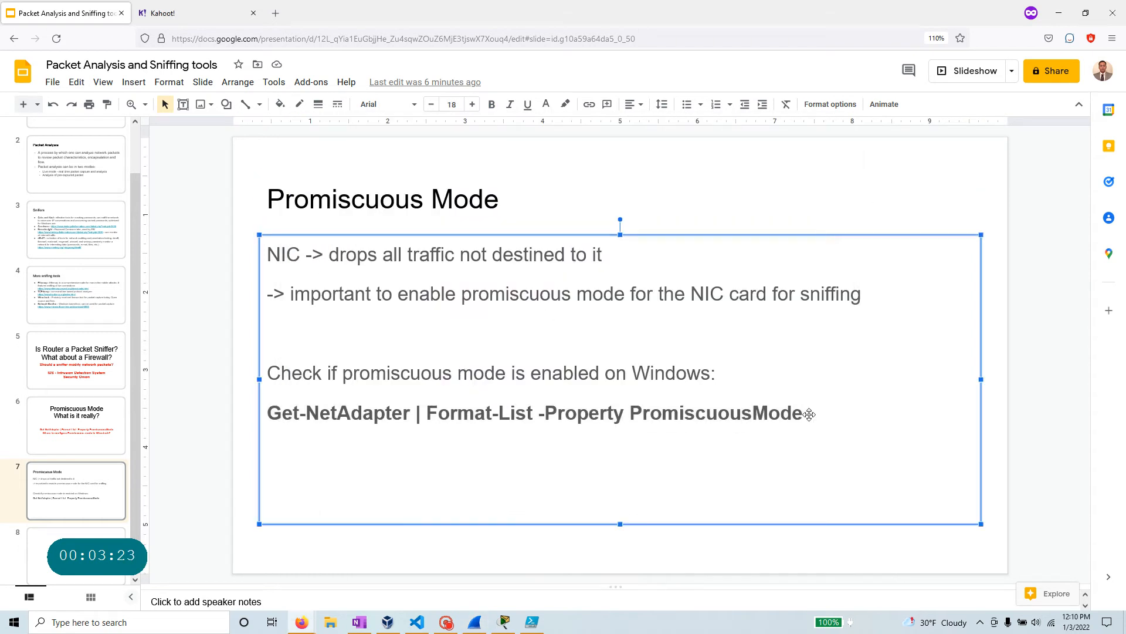
Step: Select PromiscuousMode in the slide's command, then reopen Wireshark Capture Options
double_click(337, 413)
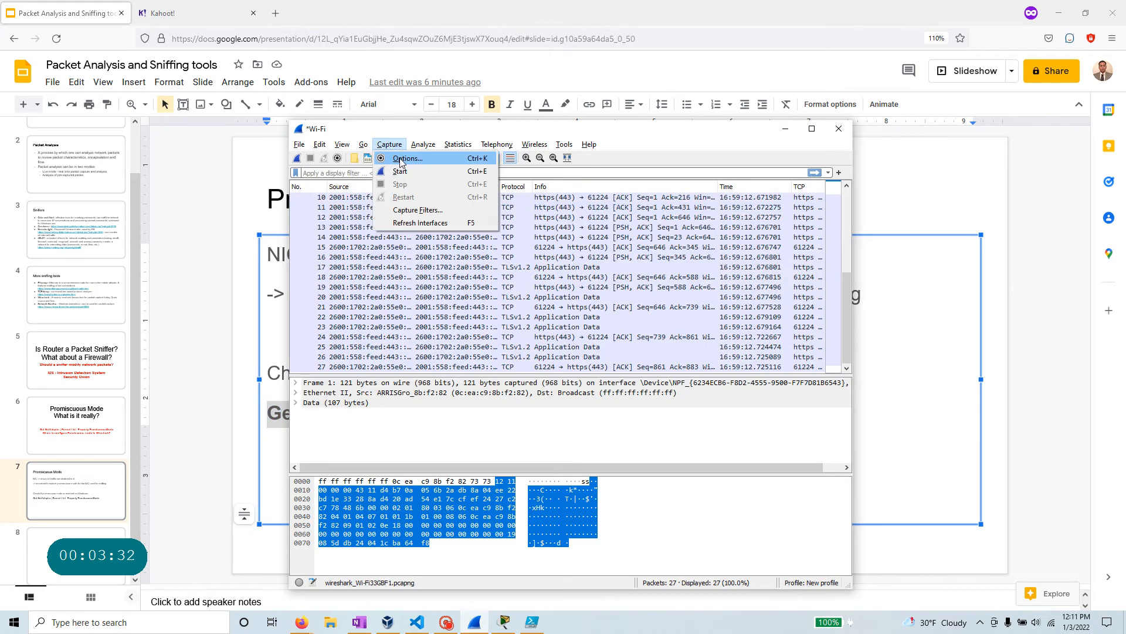
click(407, 158)
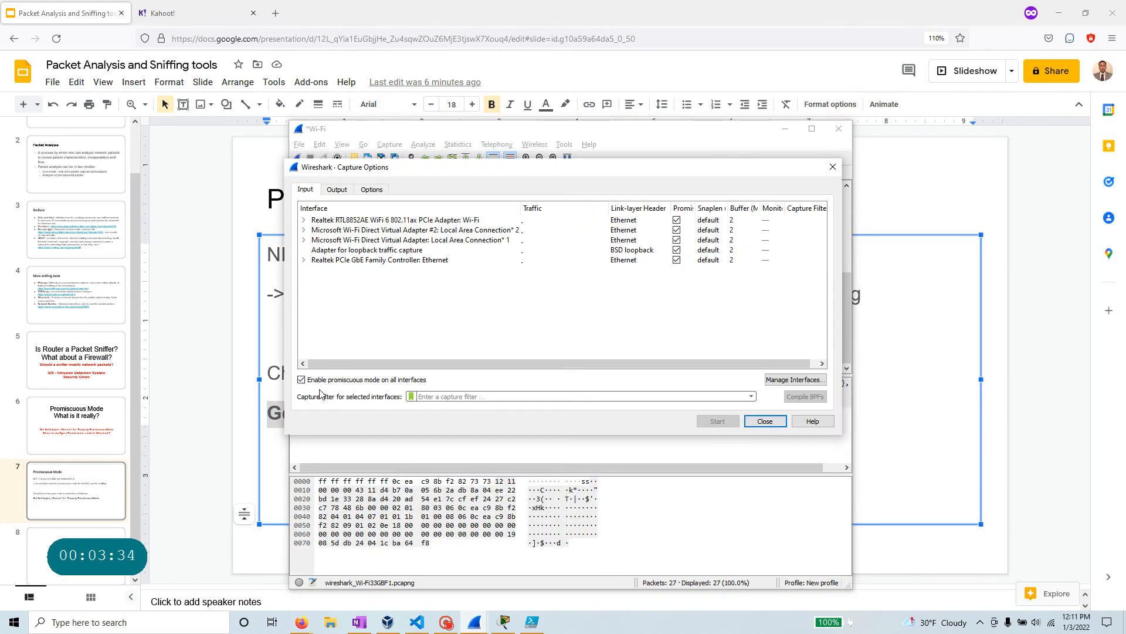